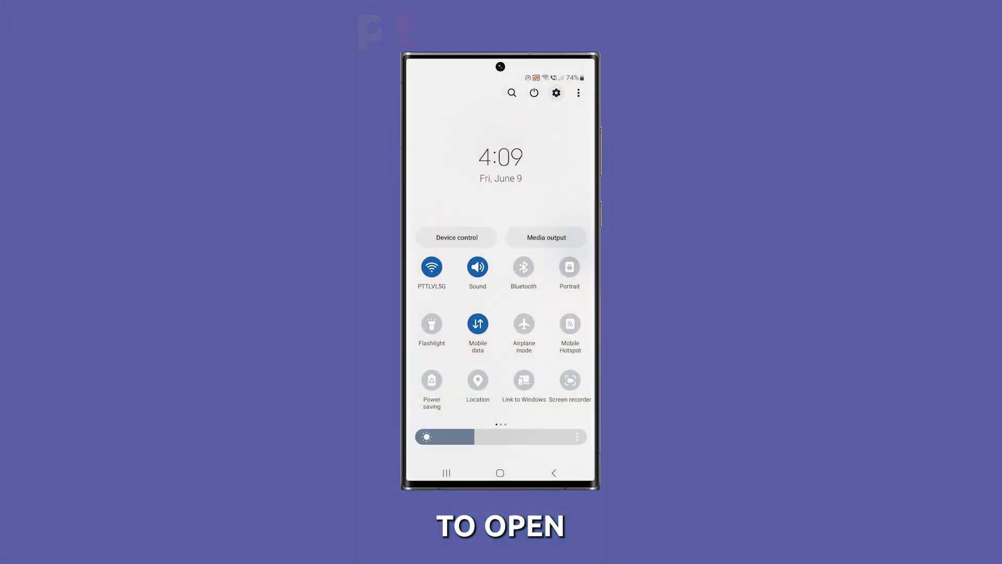
- Go from the quick-panel Settings gear to the Connections page
{"action": "left_click", "coordinate": [555, 93]}
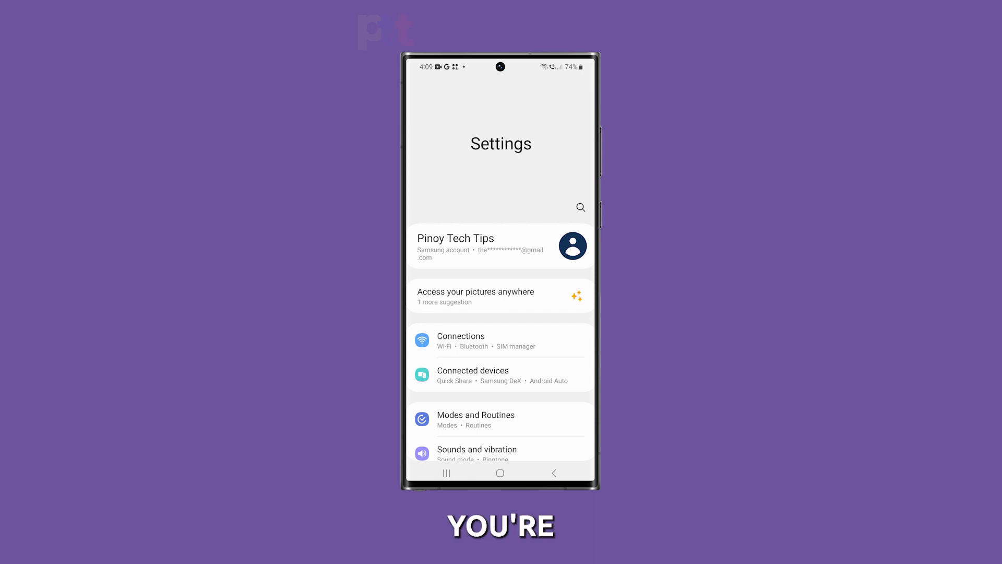
{"action": "left_click", "coordinate": [460, 340]}
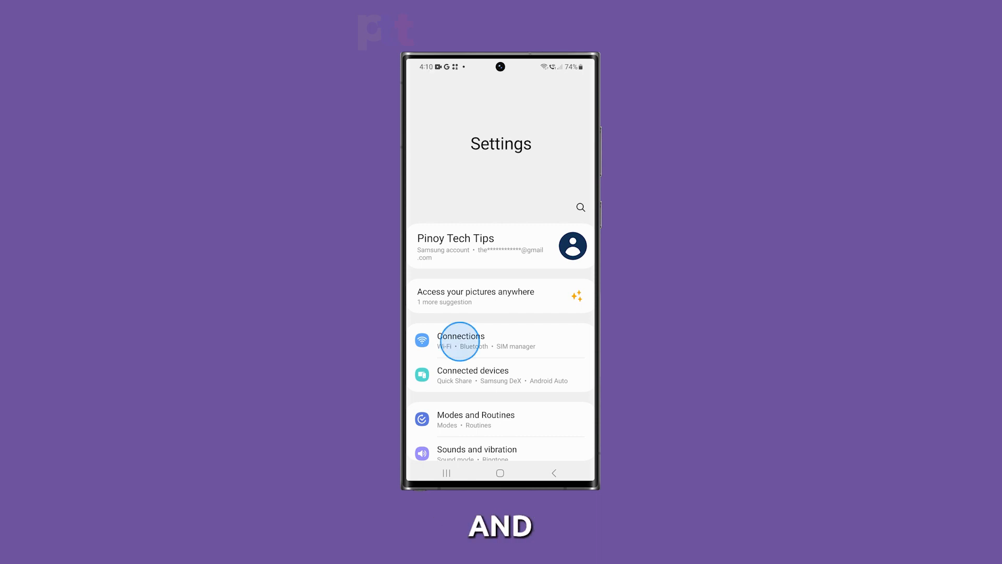
{"action": "left_click", "coordinate": [460, 337]}
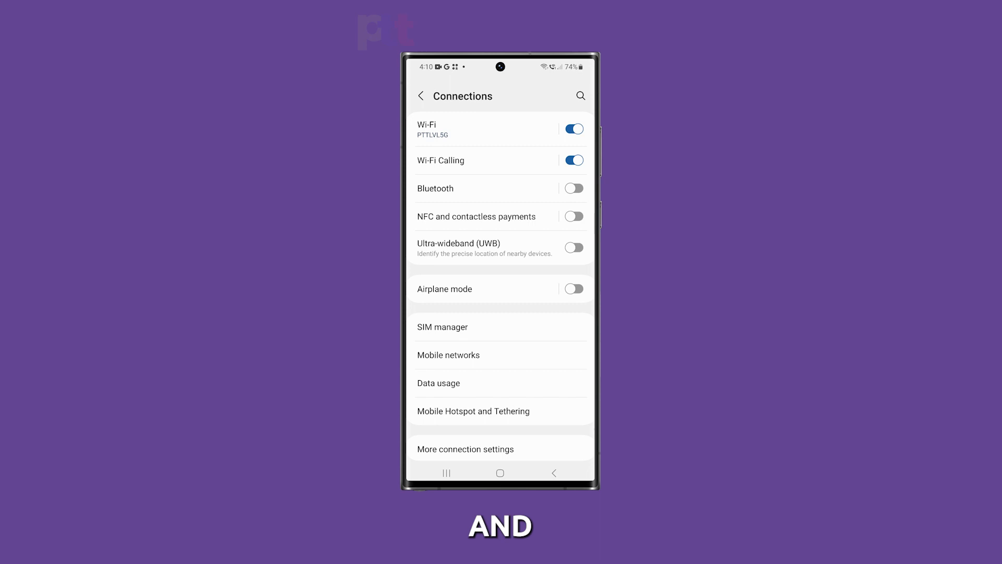
- Reach the Mobile Hotspot page for network Galaxy S23 Ultra via Mobile Hotspot and Tethering
{"action": "left_click", "coordinate": [473, 411]}
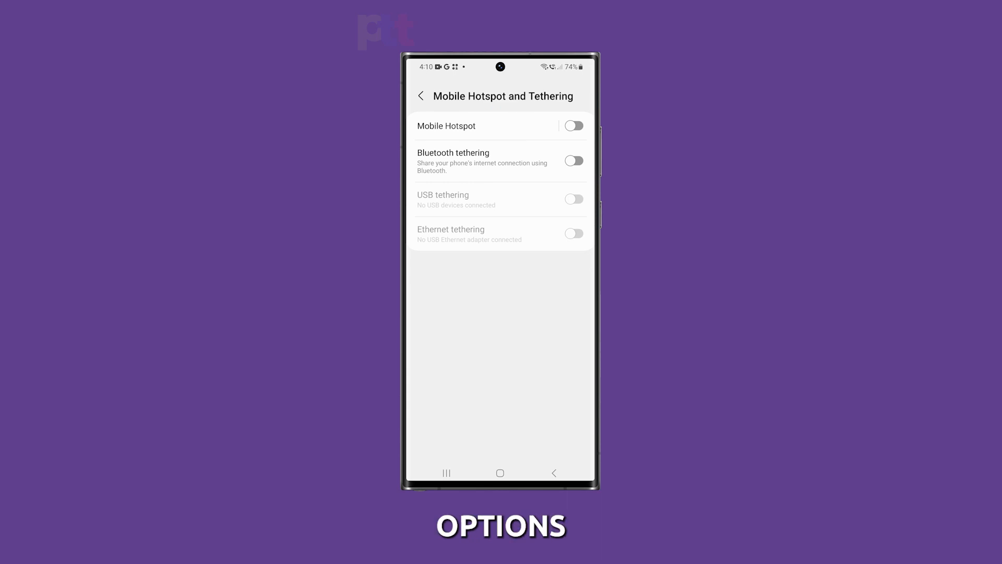
{"action": "left_click", "coordinate": [500, 130]}
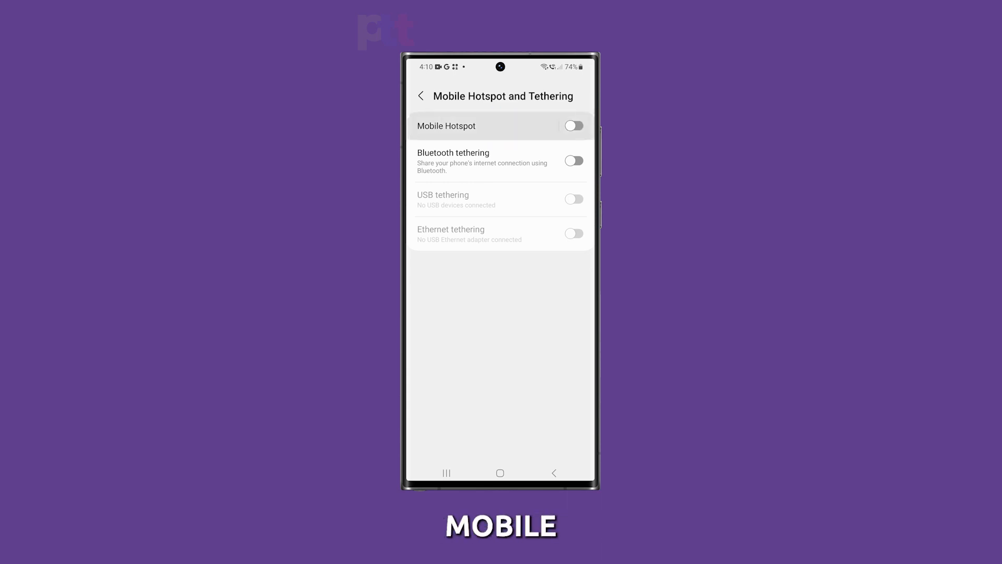
{"action": "left_click", "coordinate": [446, 125]}
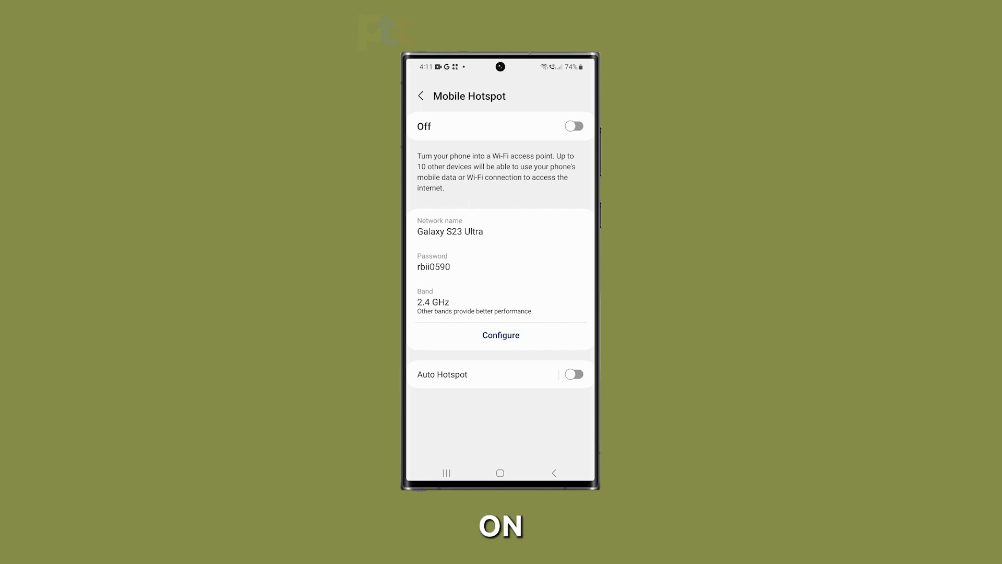
- Switch Mobile Hotspot on and start editing its password in Configure
{"action": "left_click", "coordinate": [573, 126]}
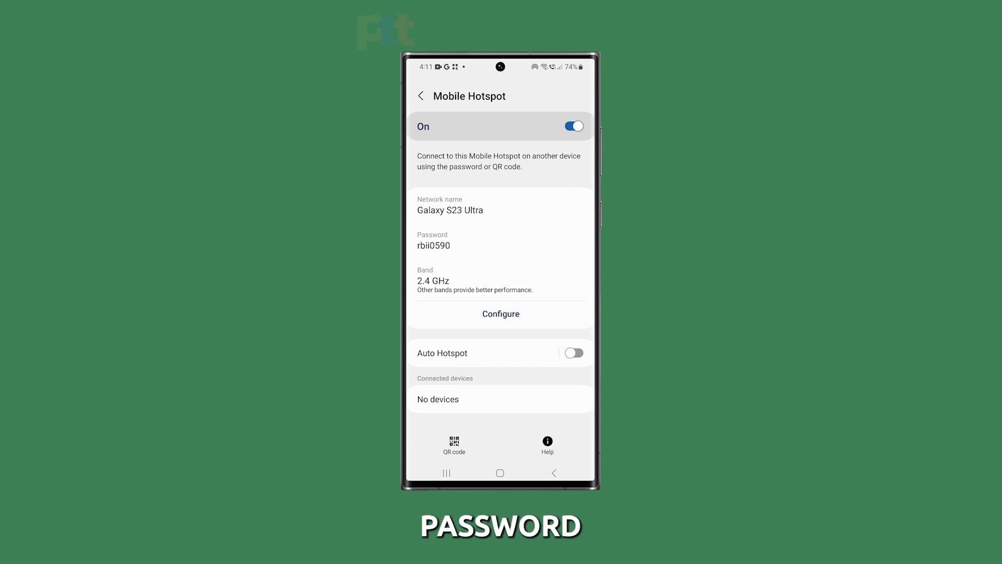
{"action": "left_click", "coordinate": [500, 314]}
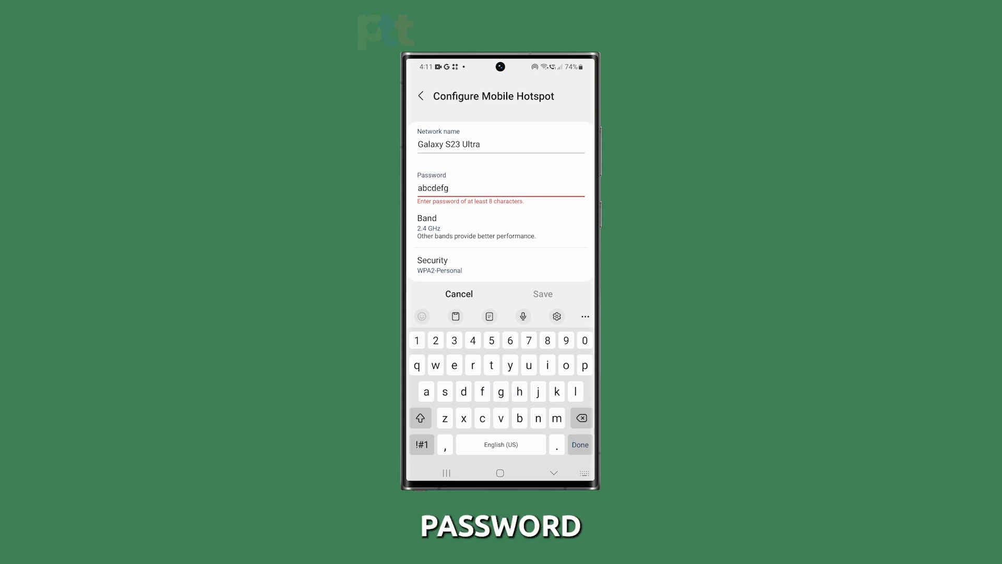
{"action": "type", "text": "h"}
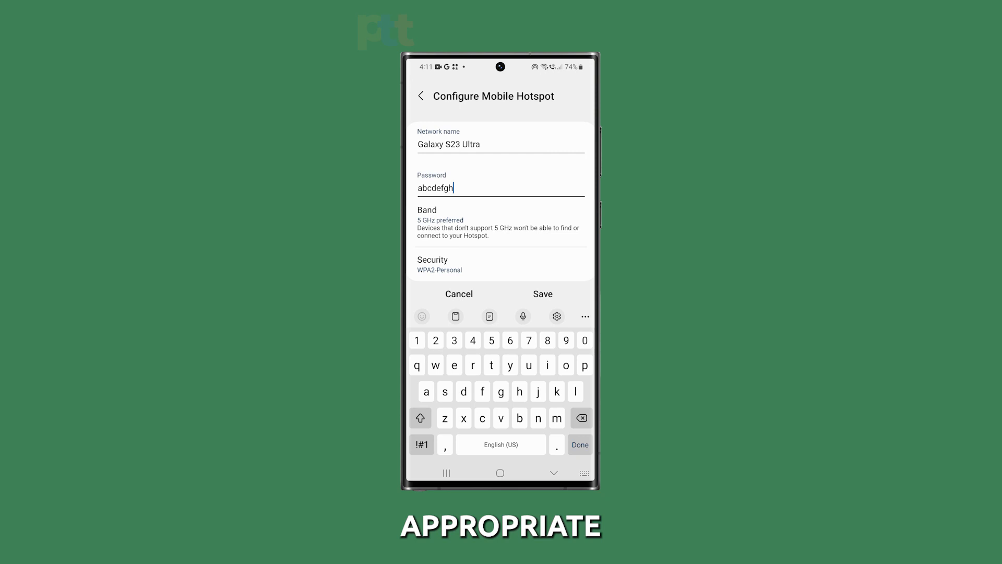
{"action": "left_click", "coordinate": [543, 293]}
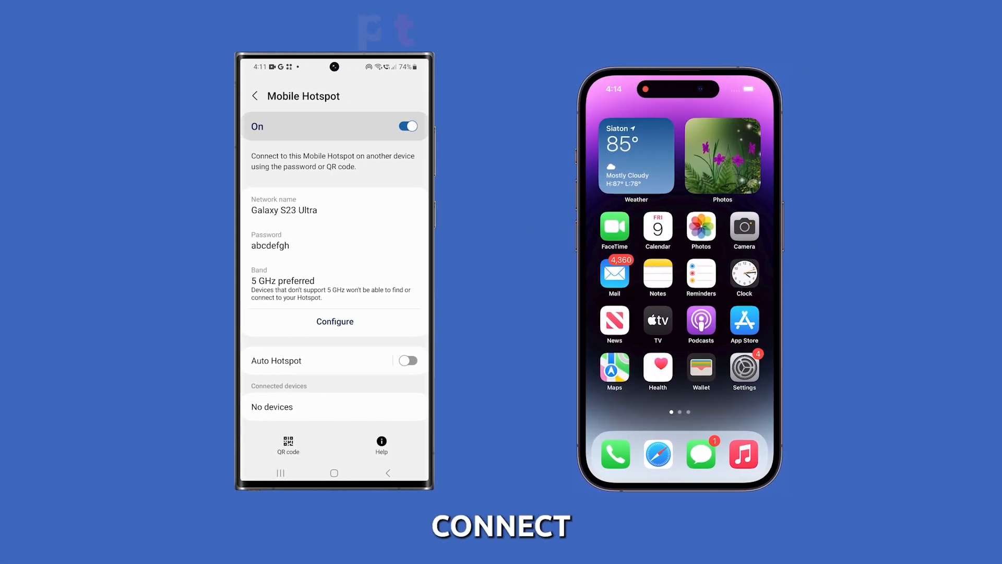
- Join the Galaxy S23 Ultra network from the iPhone's Wi-Fi settings using the hotspot password
{"action": "left_click", "coordinate": [744, 368]}
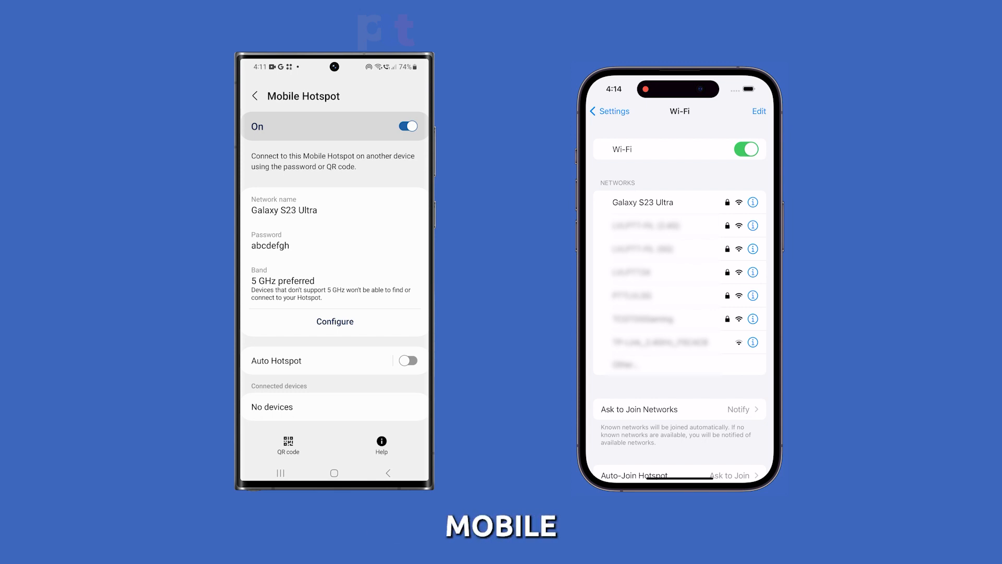
{"action": "left_click", "coordinate": [642, 202]}
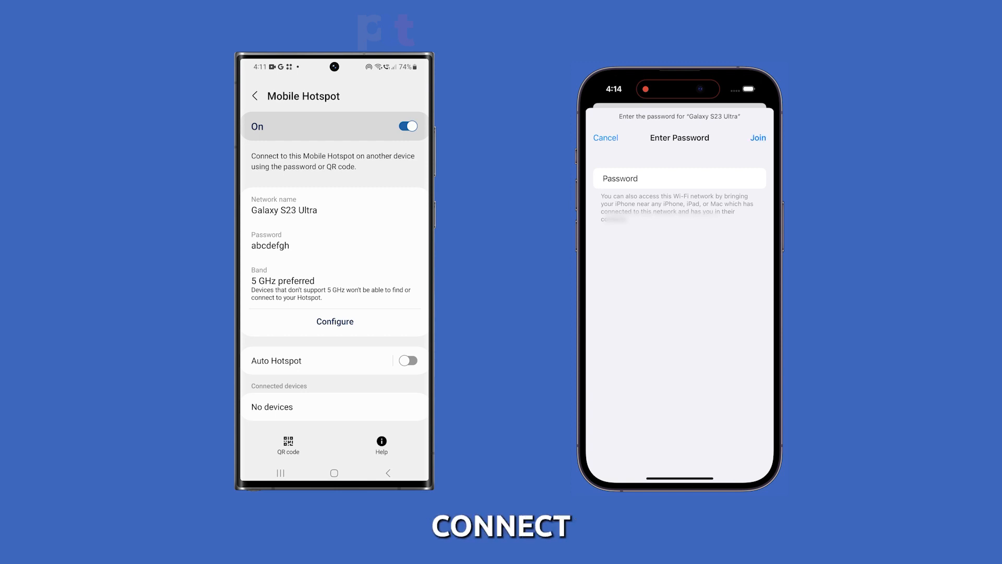
{"action": "left_click", "coordinate": [758, 138]}
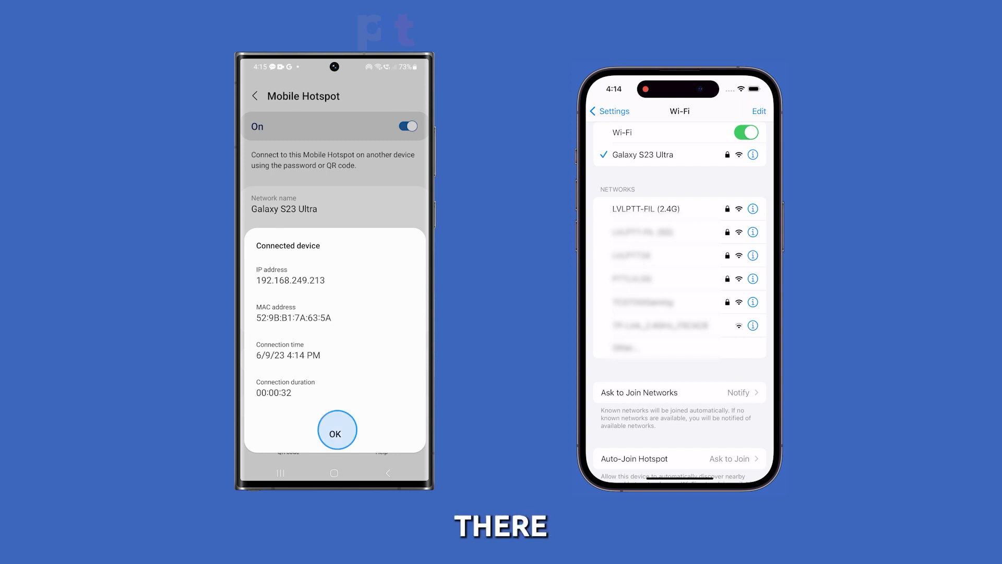
- Dismiss the connected-device dialog, switch Mobile Hotspot off and go to the home screen
{"action": "left_click", "coordinate": [335, 431]}
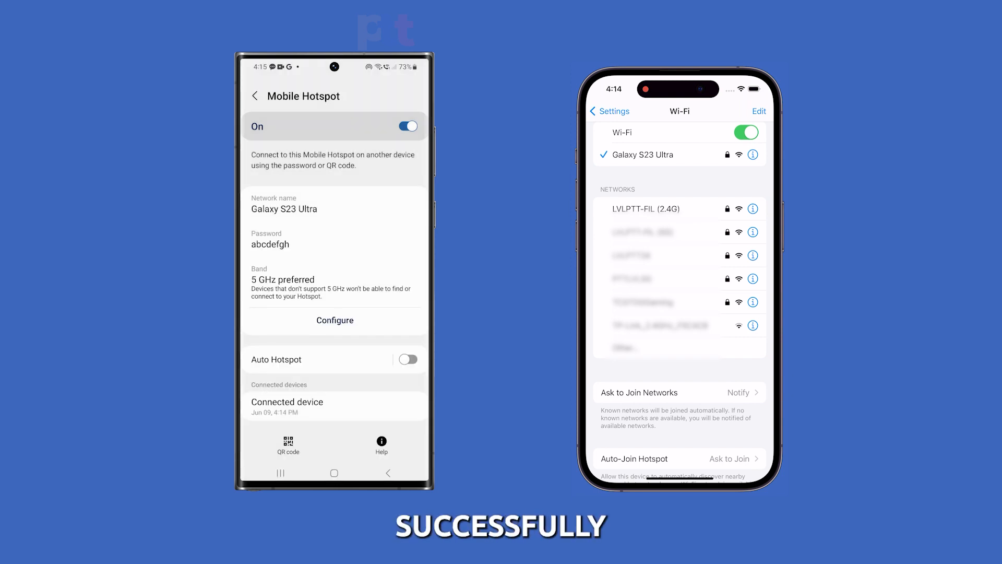
{"action": "left_click", "coordinate": [407, 126]}
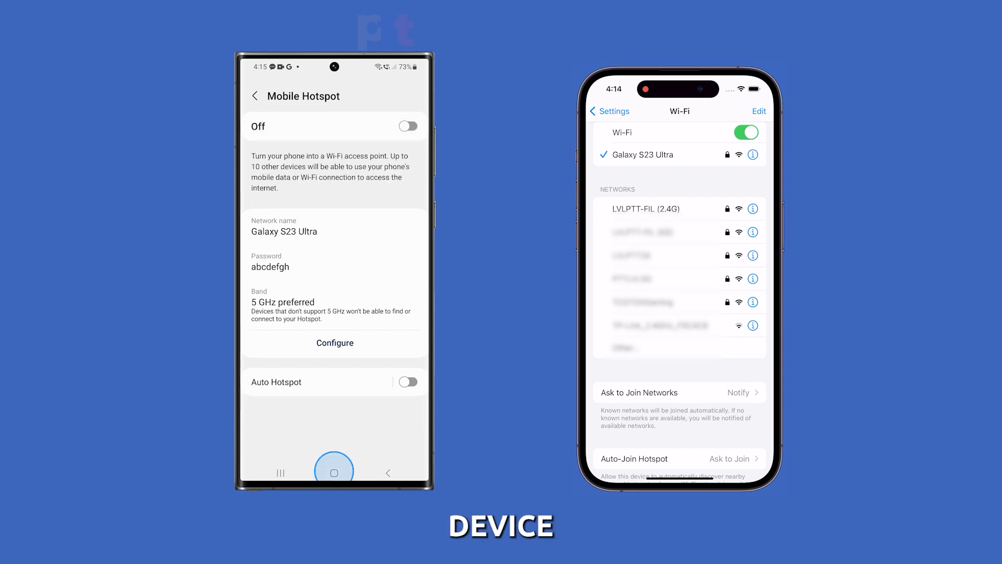
{"action": "left_click", "coordinate": [334, 472]}
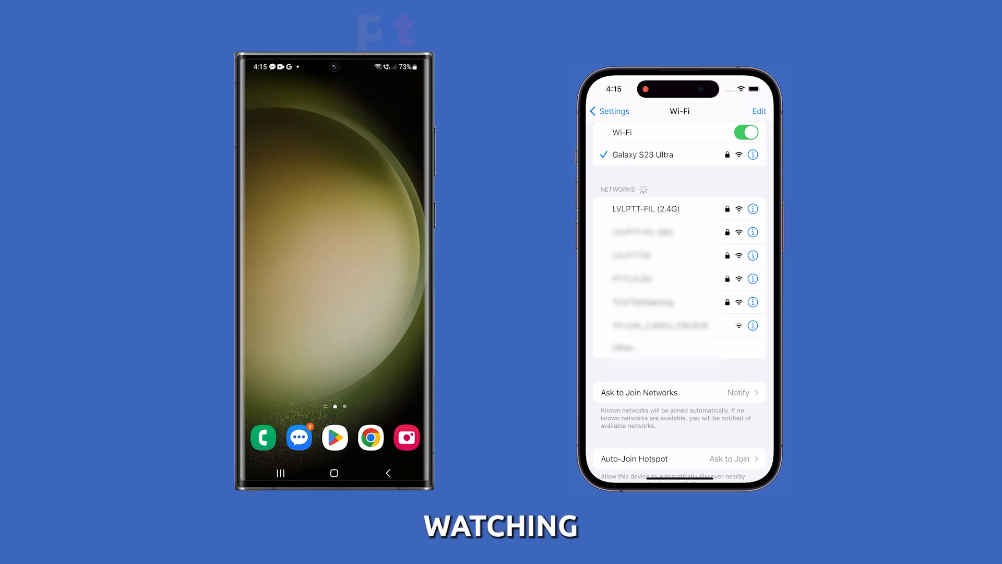
{"action": "scroll", "scroll_direction": "down", "scroll_amount": 3}
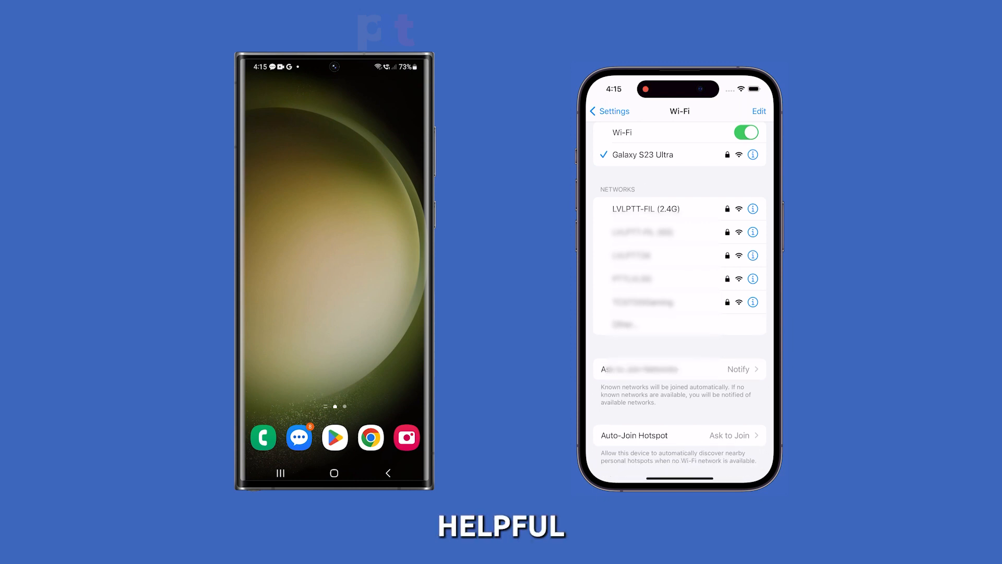